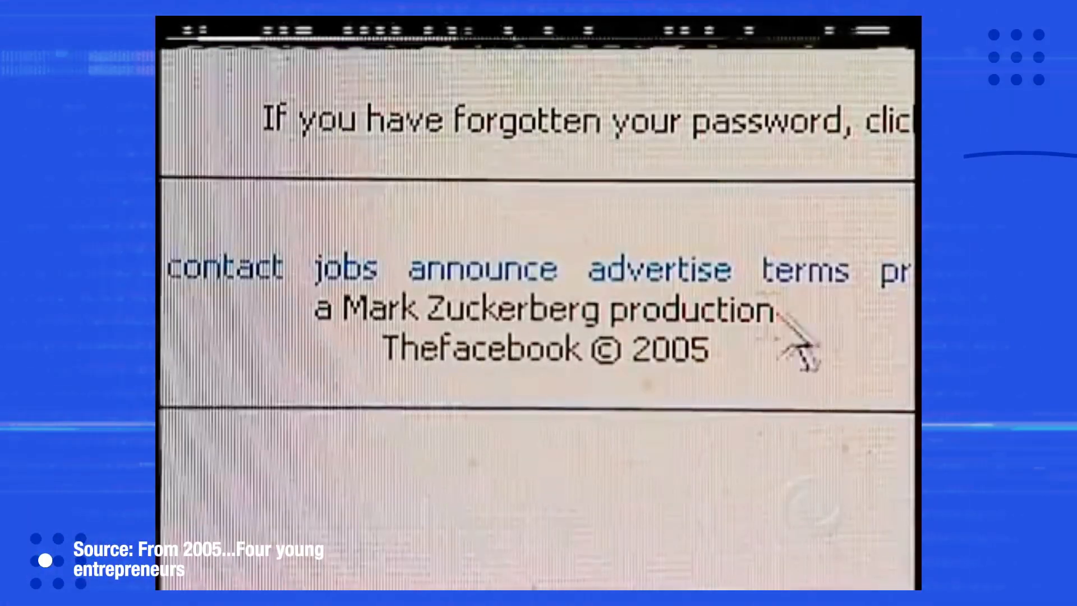
scroll(up, 3)
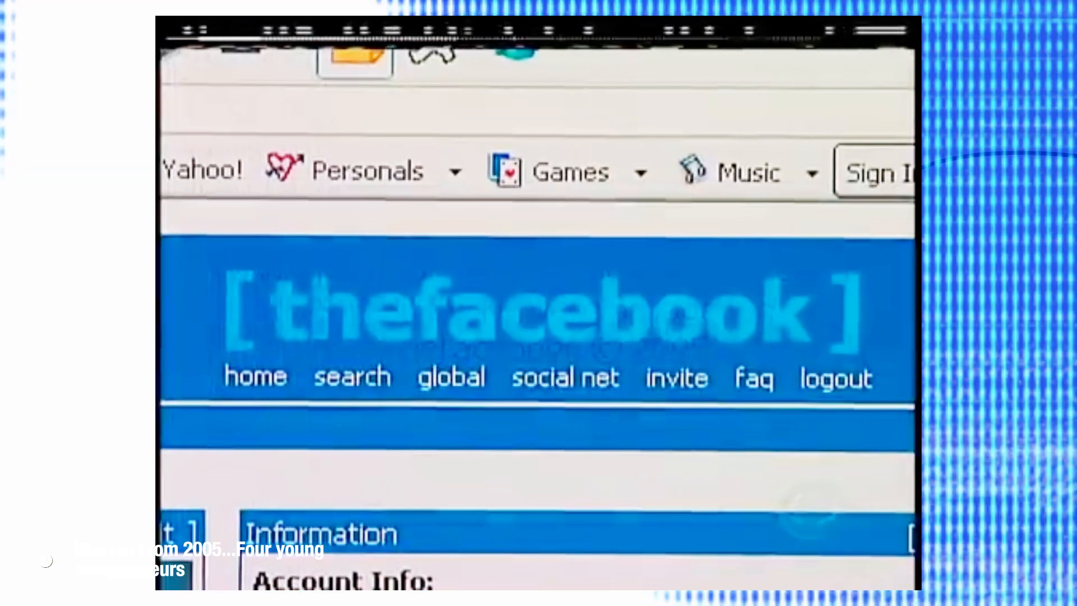